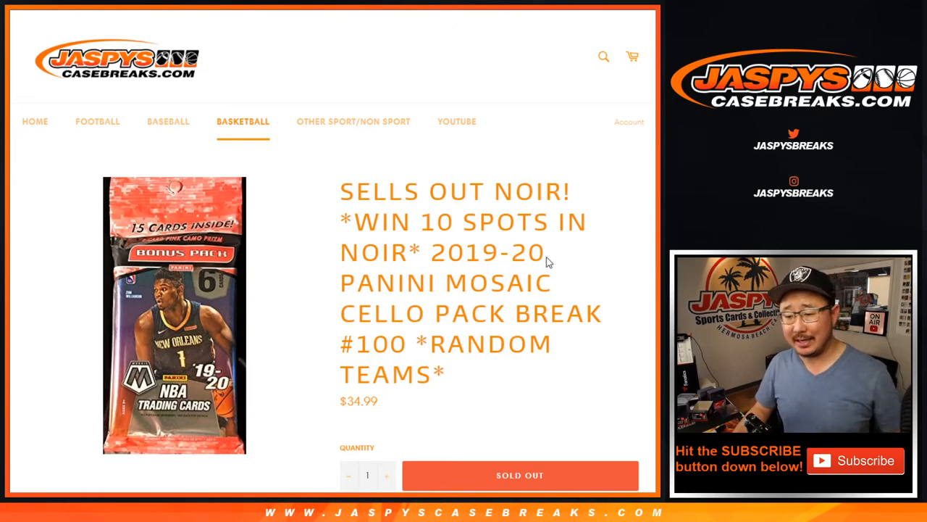
- Reshuffle the participant names list a couple more times with Again!
double_click(440, 222)
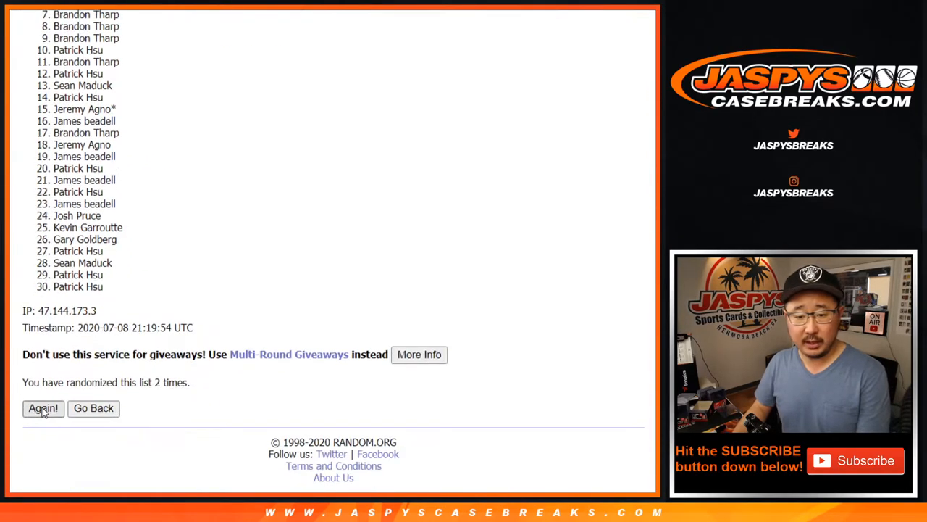
left_click(44, 408)
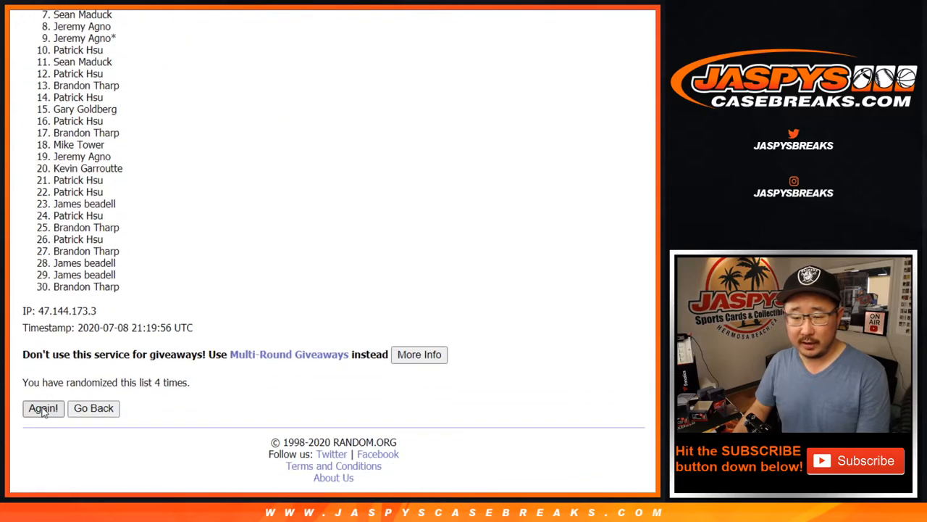
left_click(43, 408)
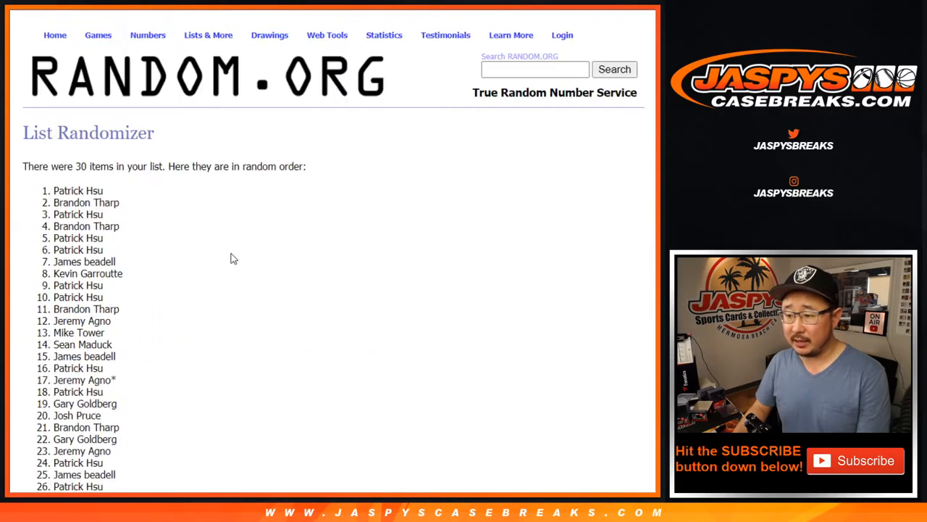
scroll("down", 3)
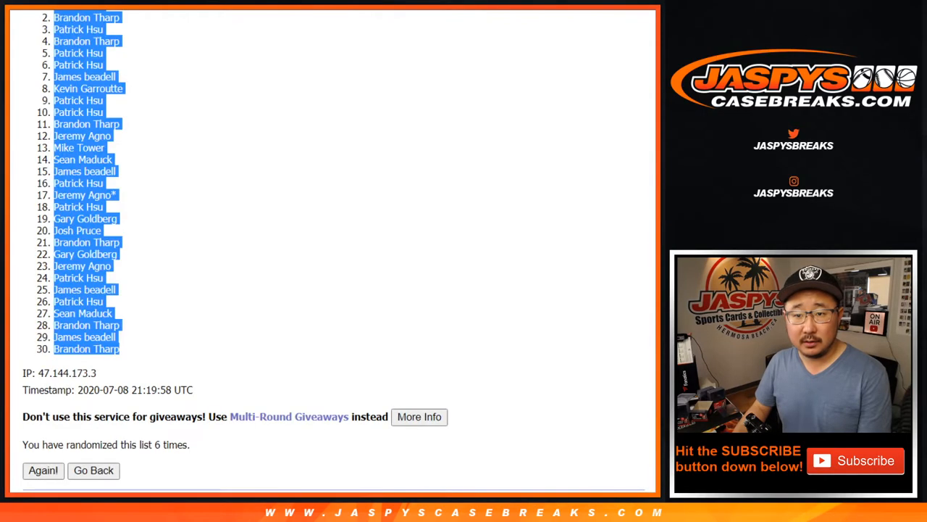
- Randomize the NBA teams list four times and select the final shuffled order for copying
left_click(92, 470)
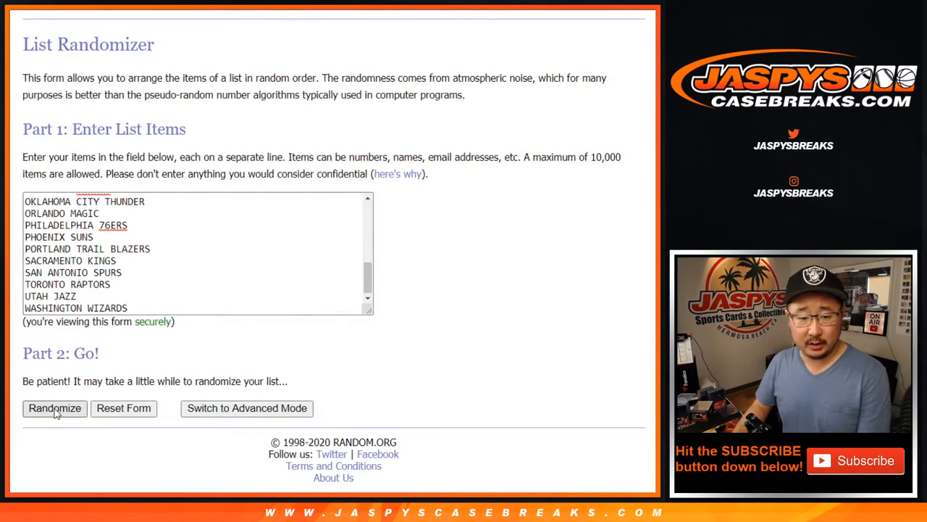
left_click(55, 409)
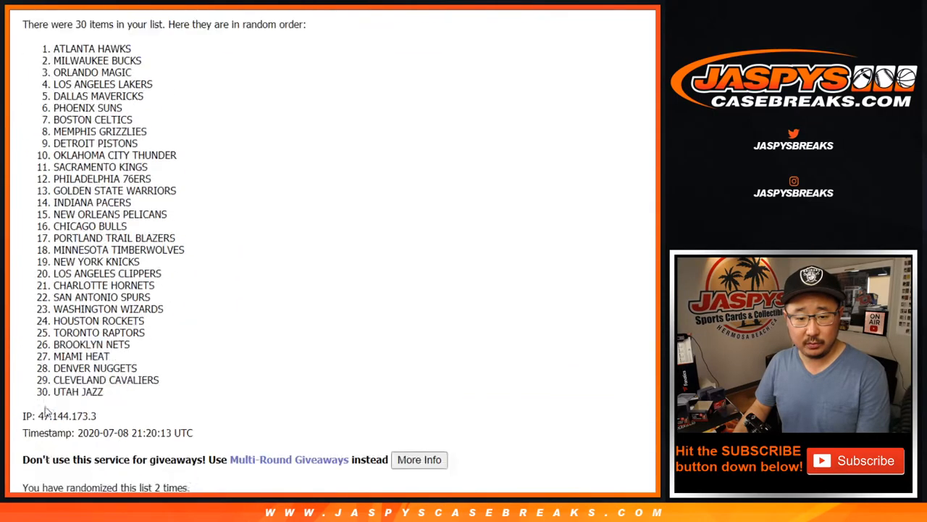
left_click(44, 409)
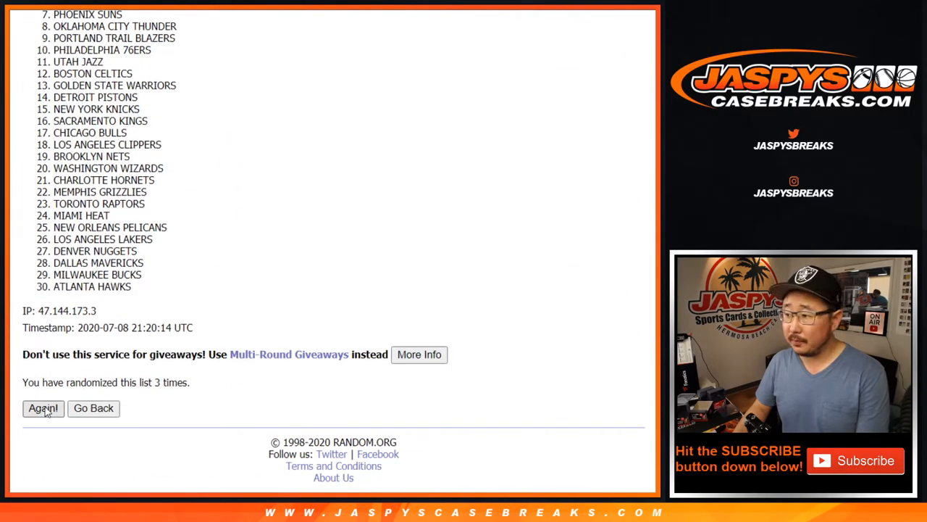
left_click(43, 409)
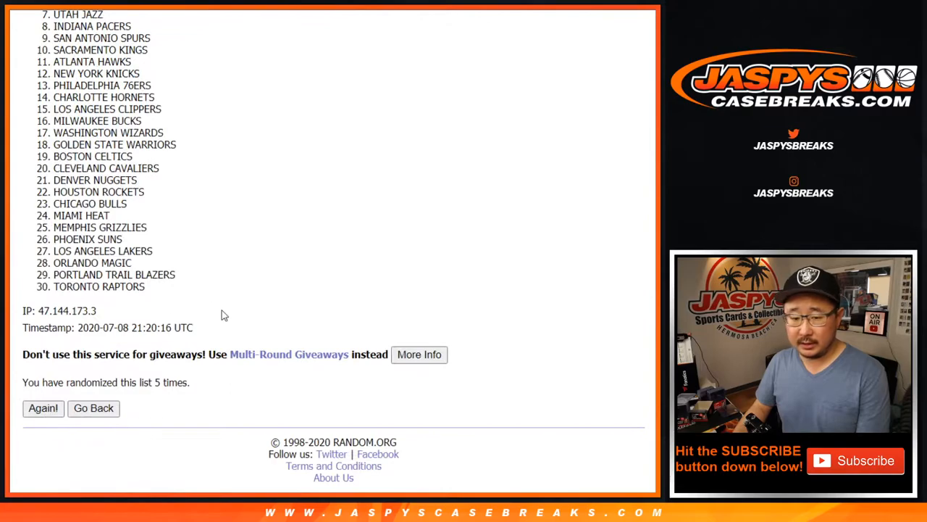
left_click(44, 407)
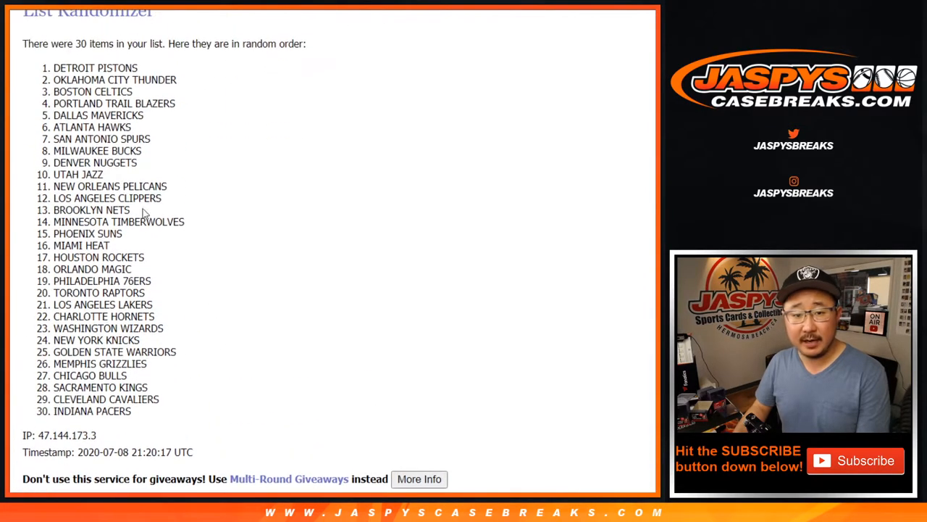
left_click_drag(55, 68, 123, 412)
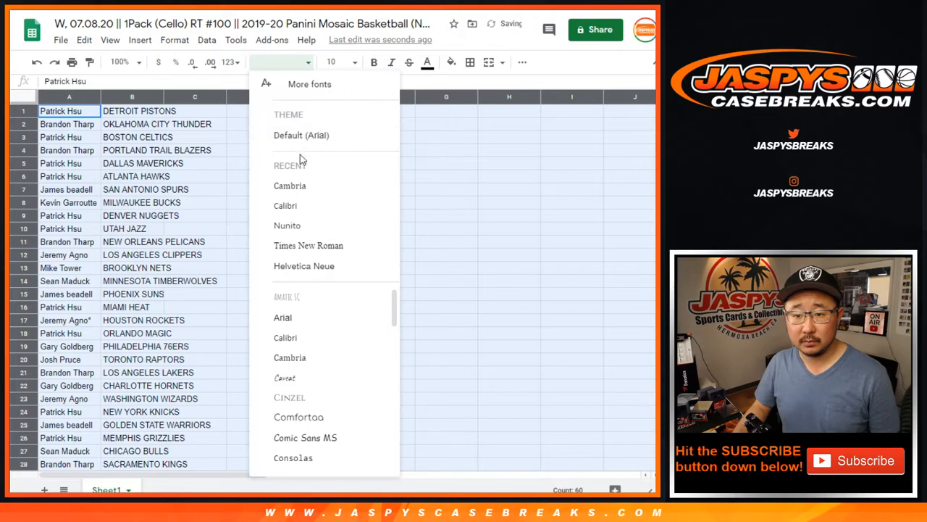
- Format the name–team pairs in Cambria with cell borders and copy the names in team order
left_click(335, 61)
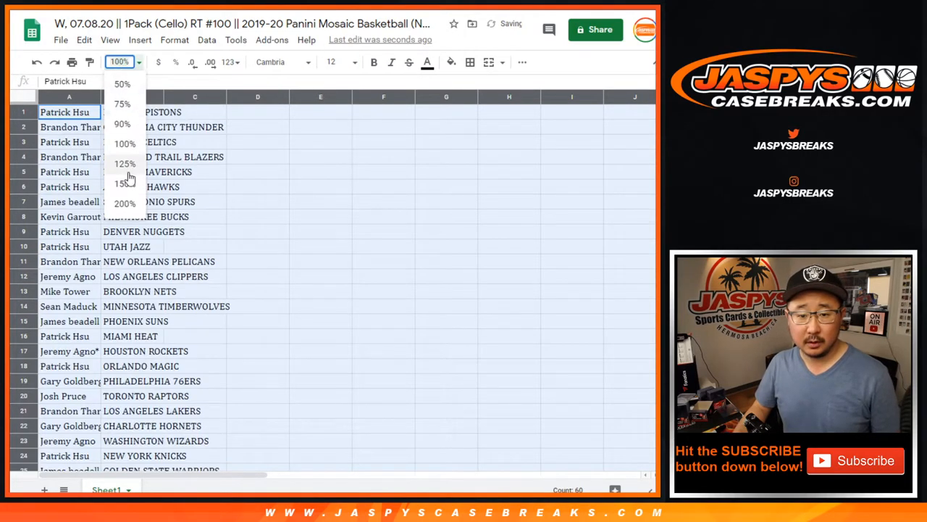
left_click(125, 162)
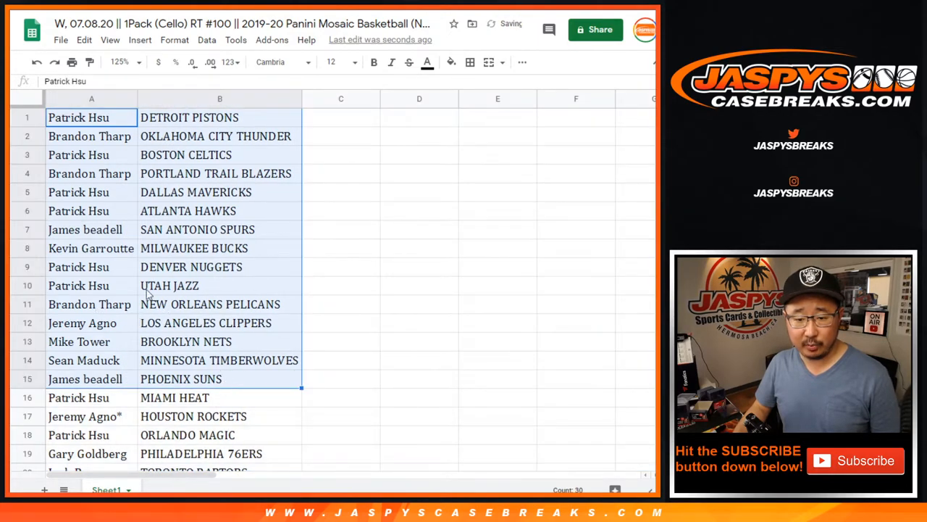
scroll("down", 3)
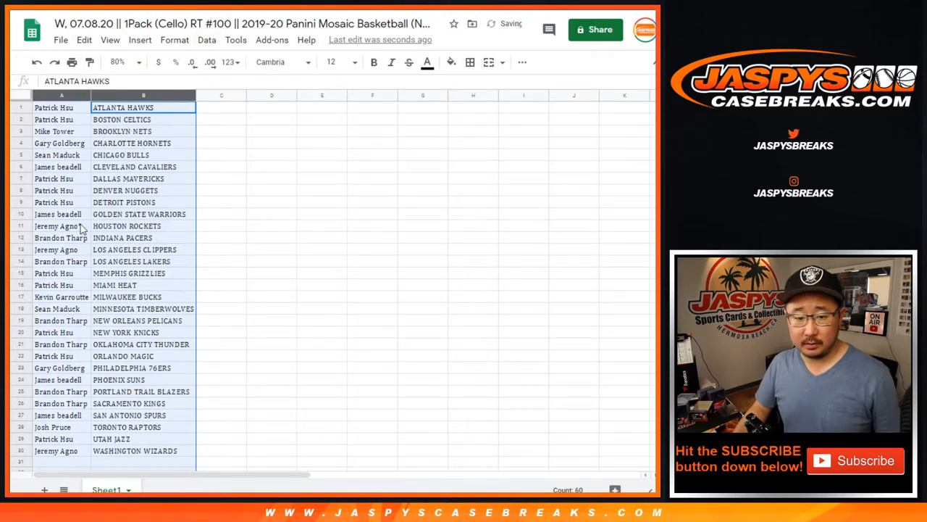
left_click(470, 61)
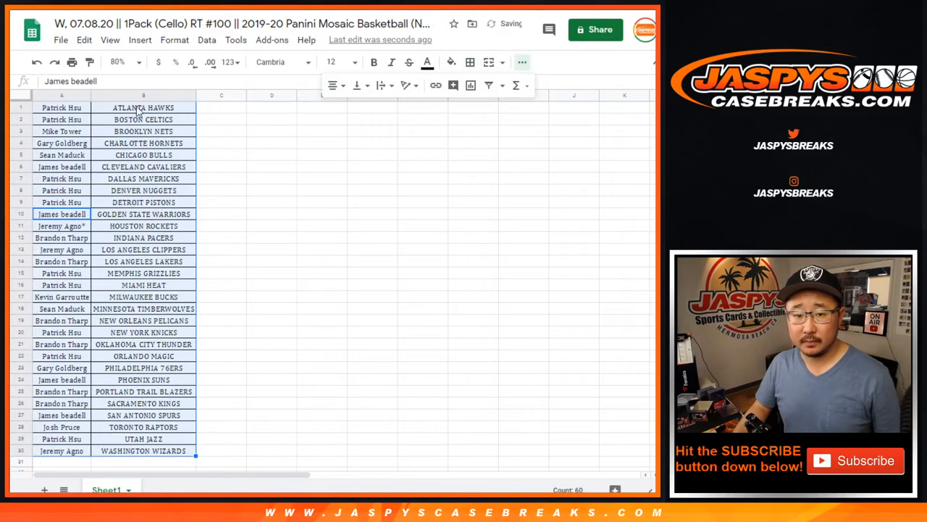
key("ctrl+p")
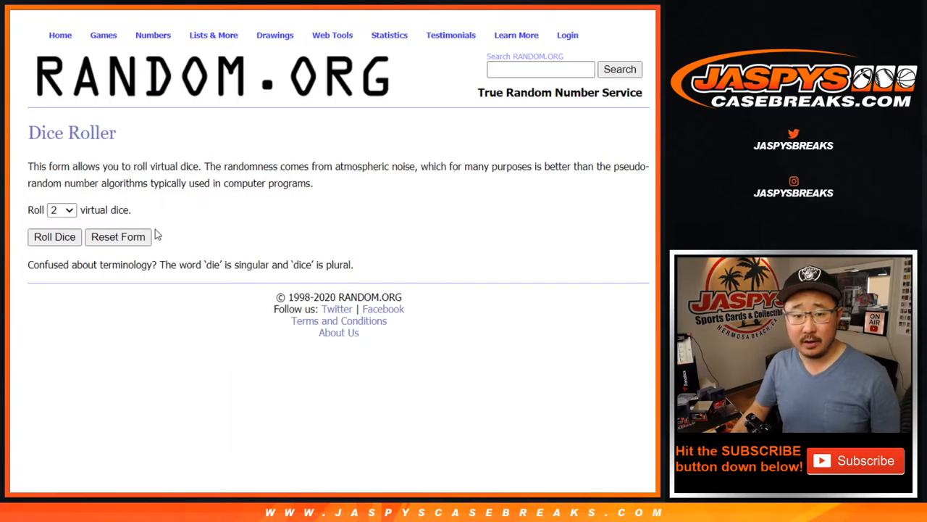
- Roll the two dice, then randomize the team-ordered participant names three times
left_click(55, 236)
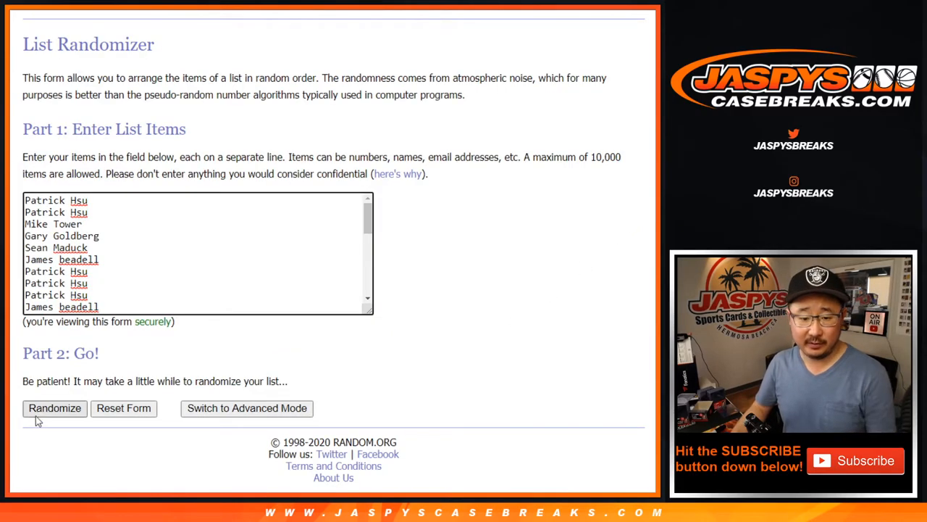
left_click(55, 409)
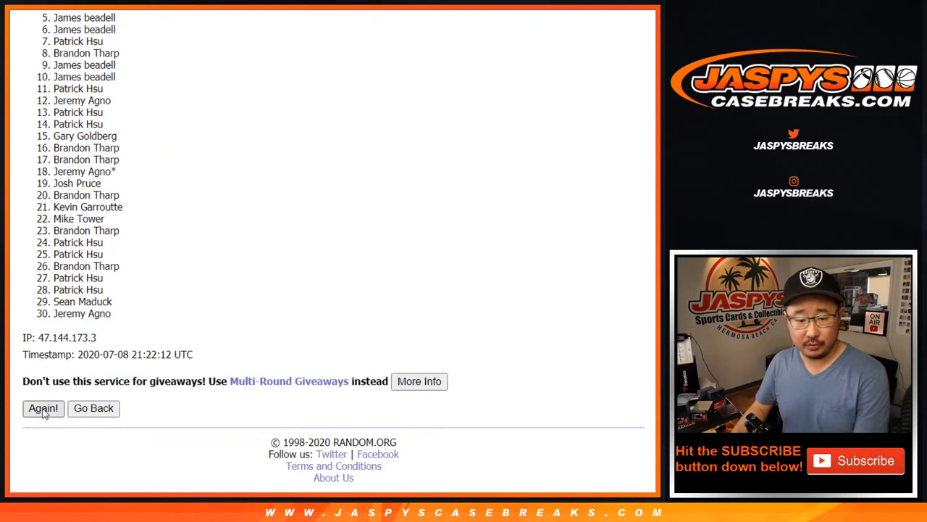
left_click(43, 408)
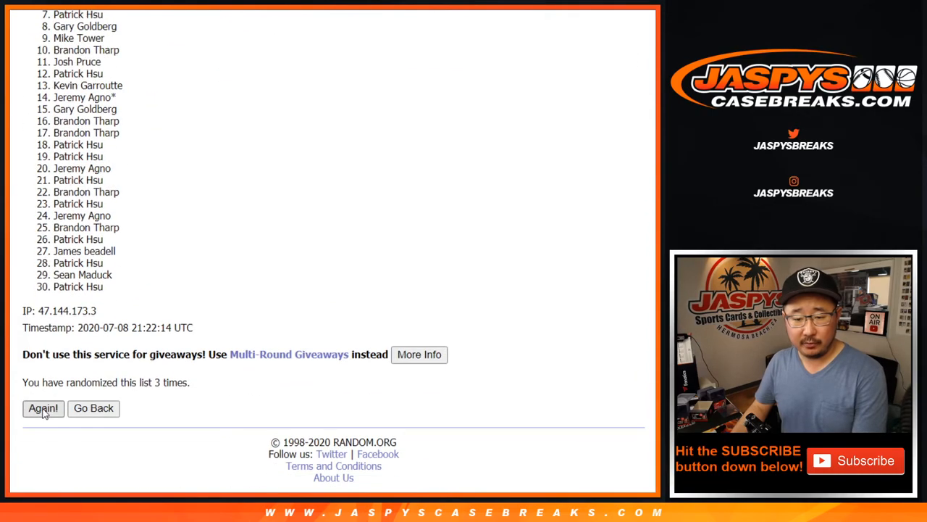
left_click(44, 409)
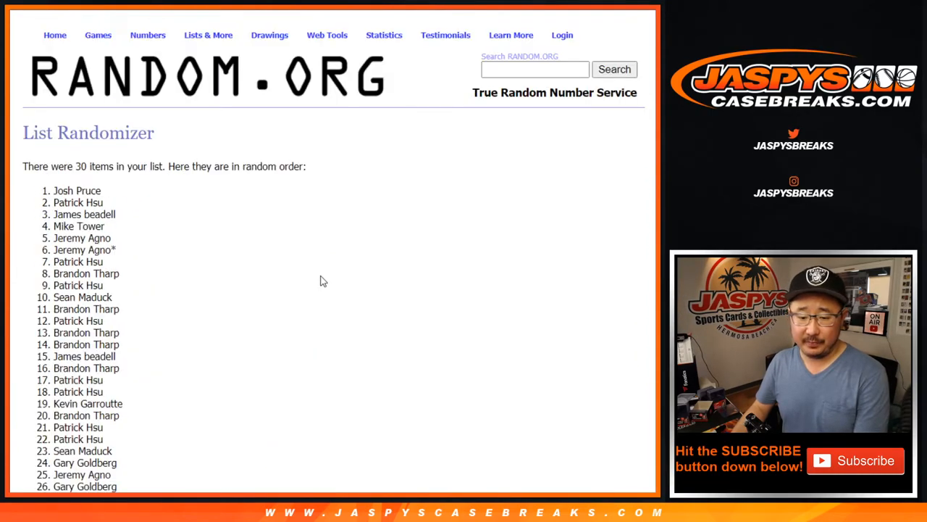
- Scroll through the final shuffled result to reach the top ten names
scroll("down", 3)
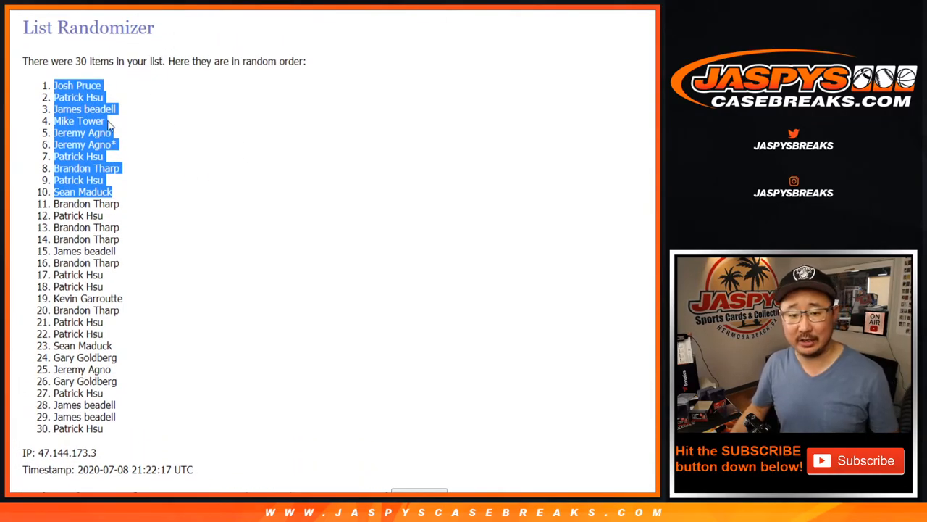
mouse_move(345, 143)
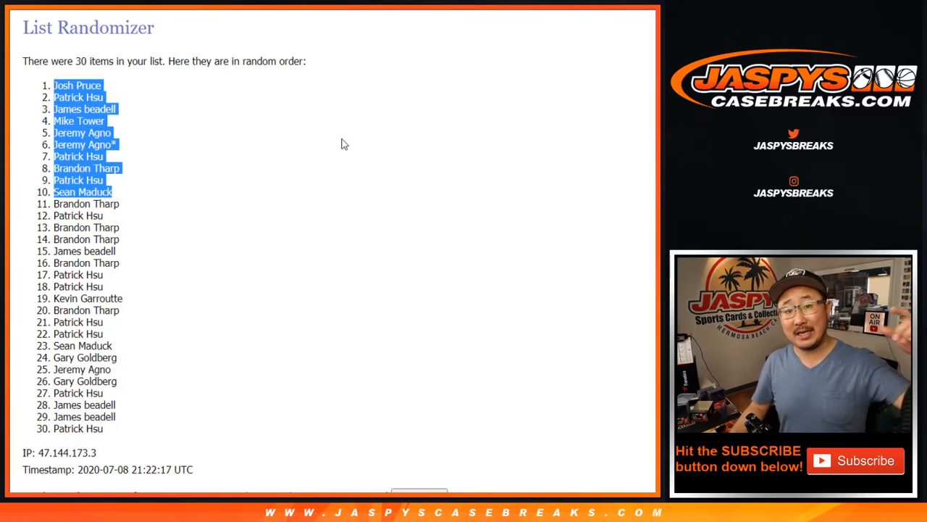
mouse_move(347, 139)
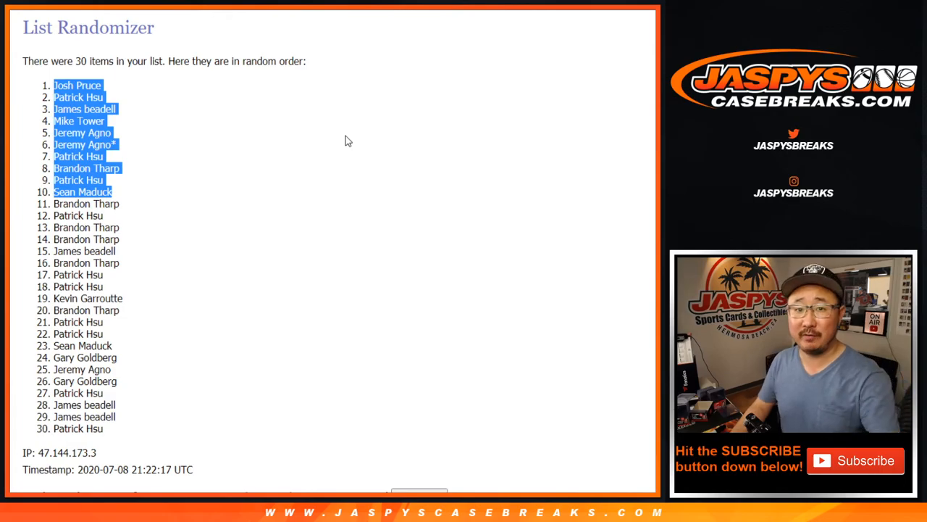